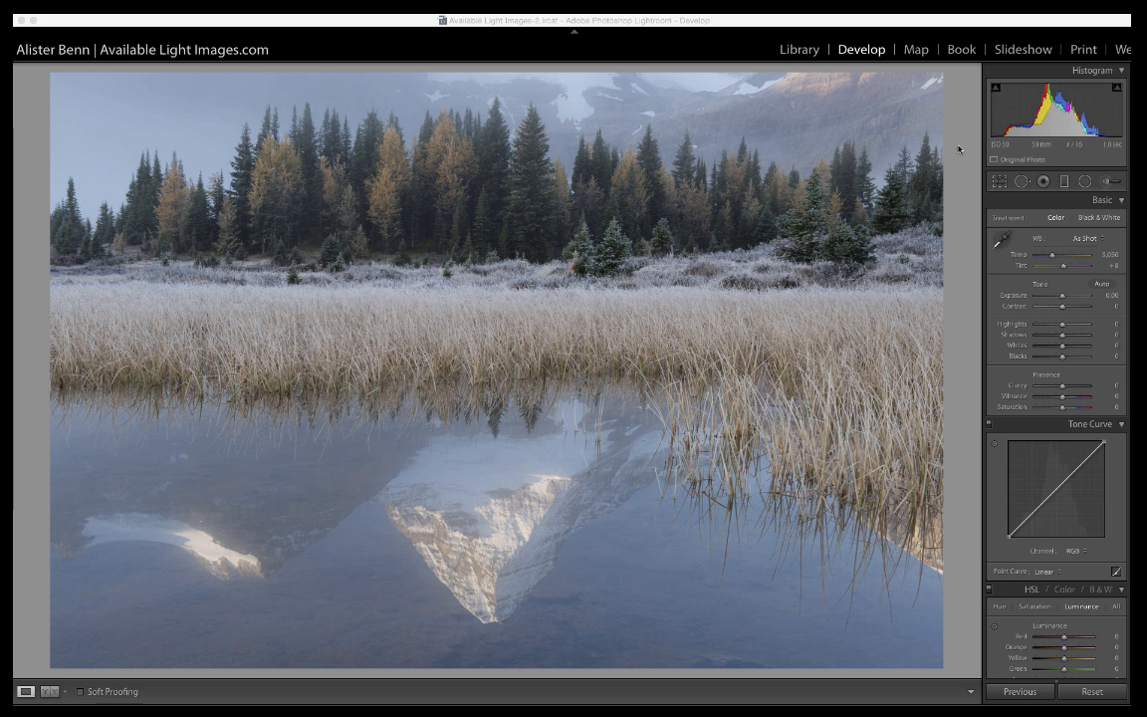
pyautogui.moveTo(948, 167)
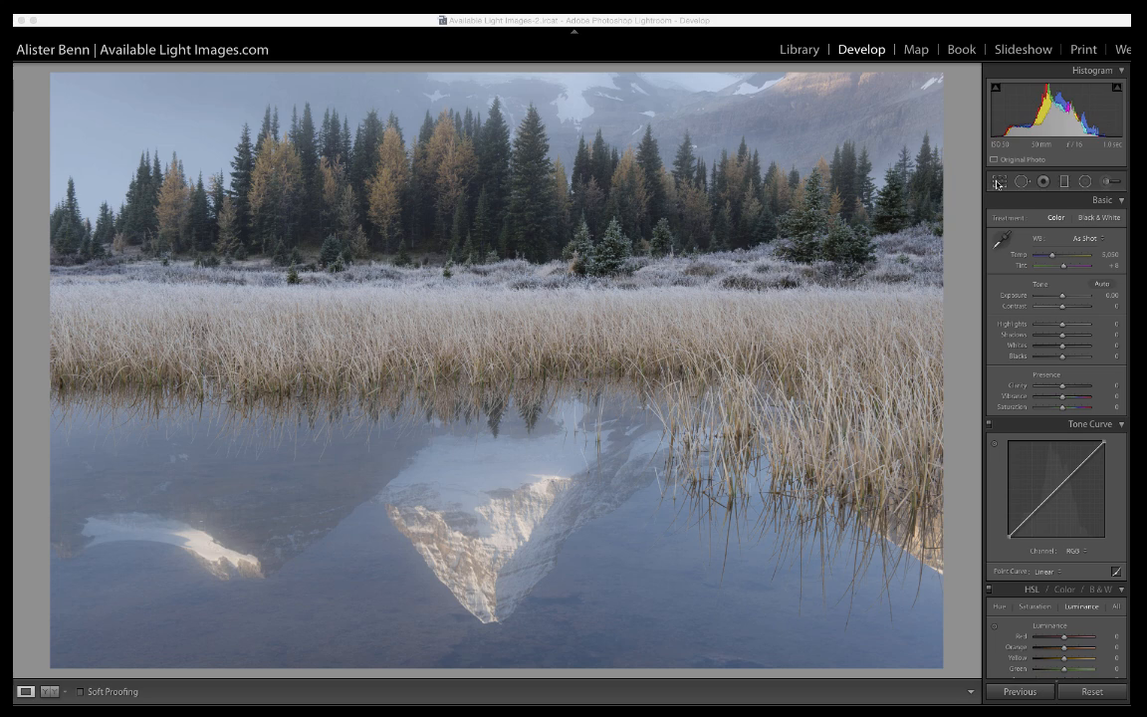
# - Crop the lake reflection photo to a 4 x 5 aspect ratio
pyautogui.click(999, 180)
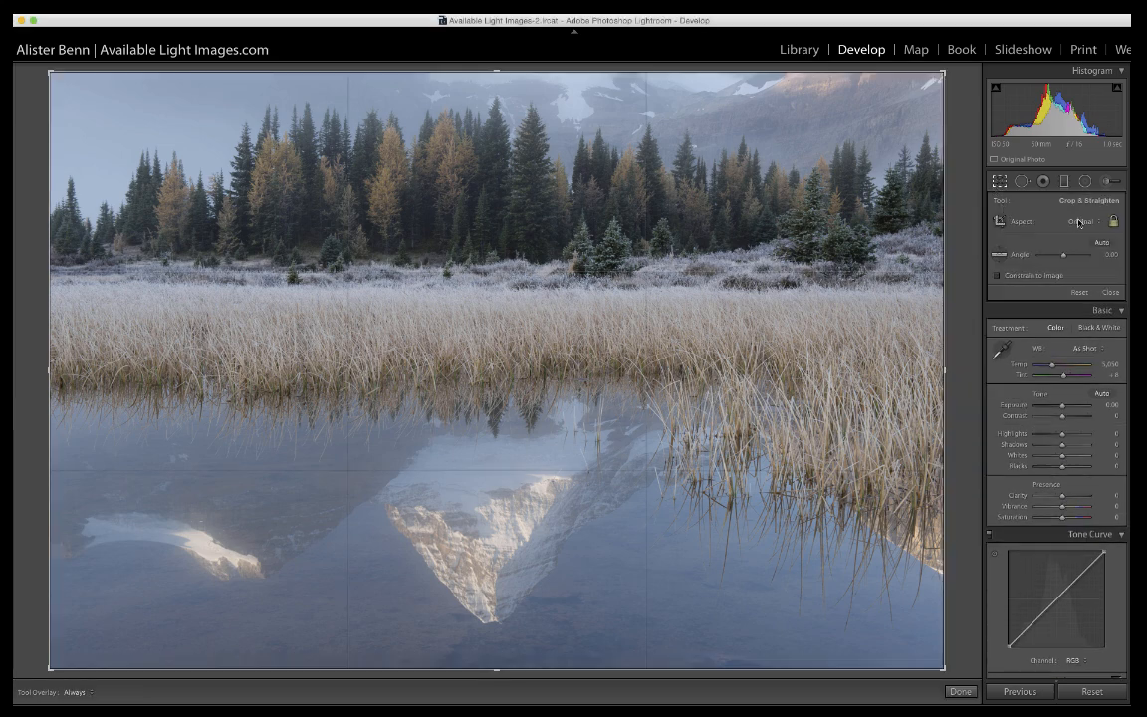
pyautogui.click(1081, 221)
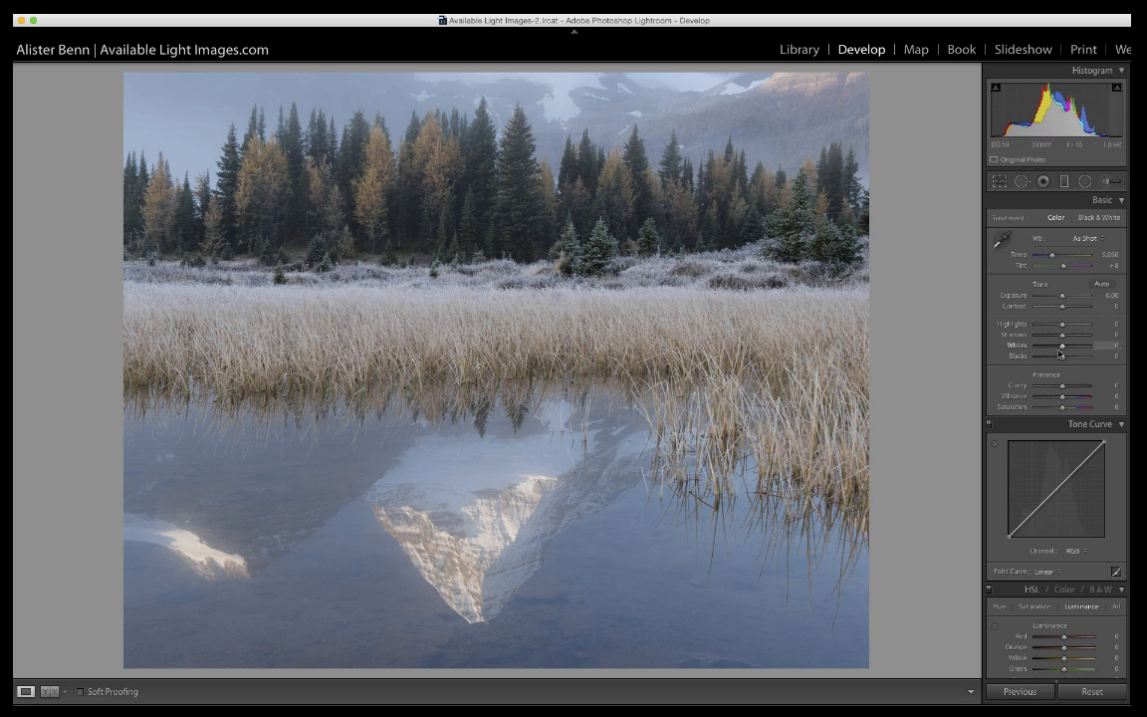
# - Set Blacks -37, Whites +50, Highlights -34, Clarity +10, warmer Temp and lower Exposure
pyautogui.moveTo(1063, 356); pyautogui.dragTo(1084, 356)
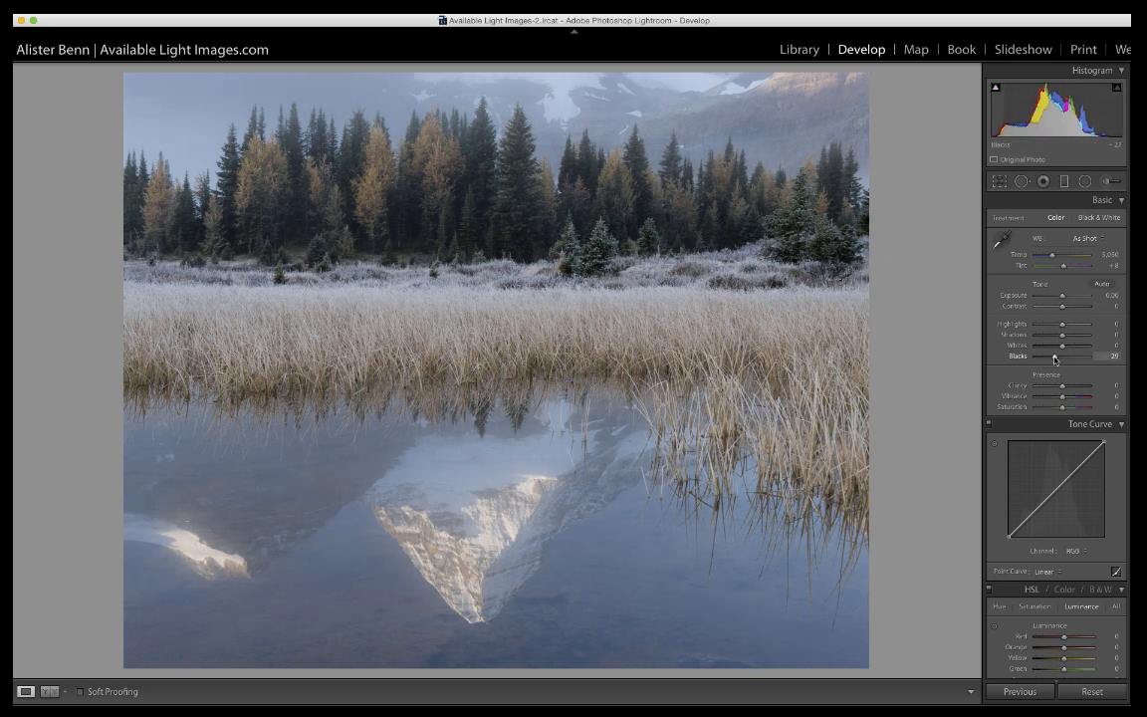
pyautogui.moveTo(1063, 346); pyautogui.dragTo(1072, 345)
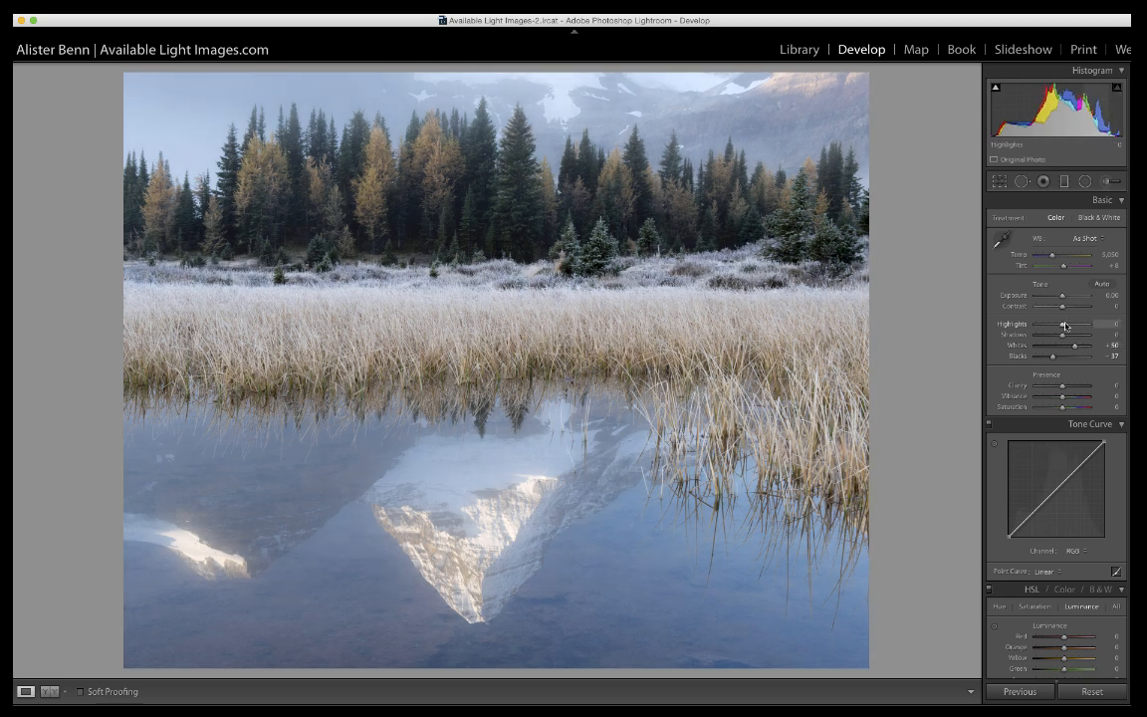
pyautogui.moveTo(1067, 325); pyautogui.dragTo(1054, 325)
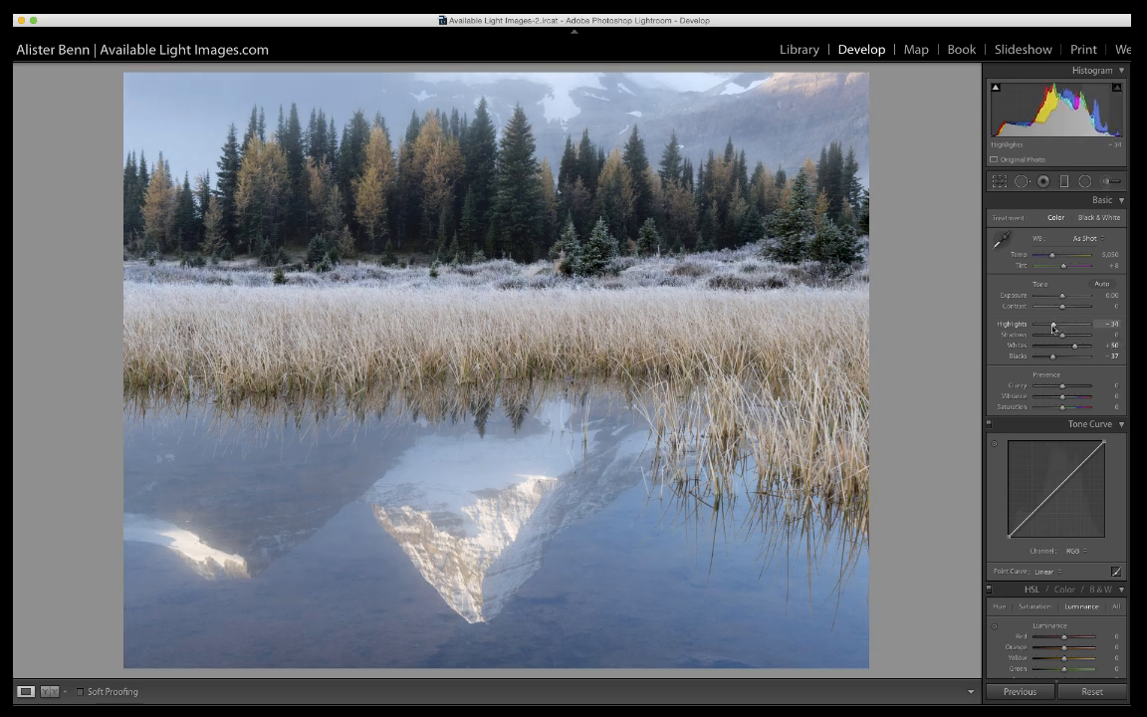
pyautogui.moveTo(1064, 386); pyautogui.dragTo(1081, 386)
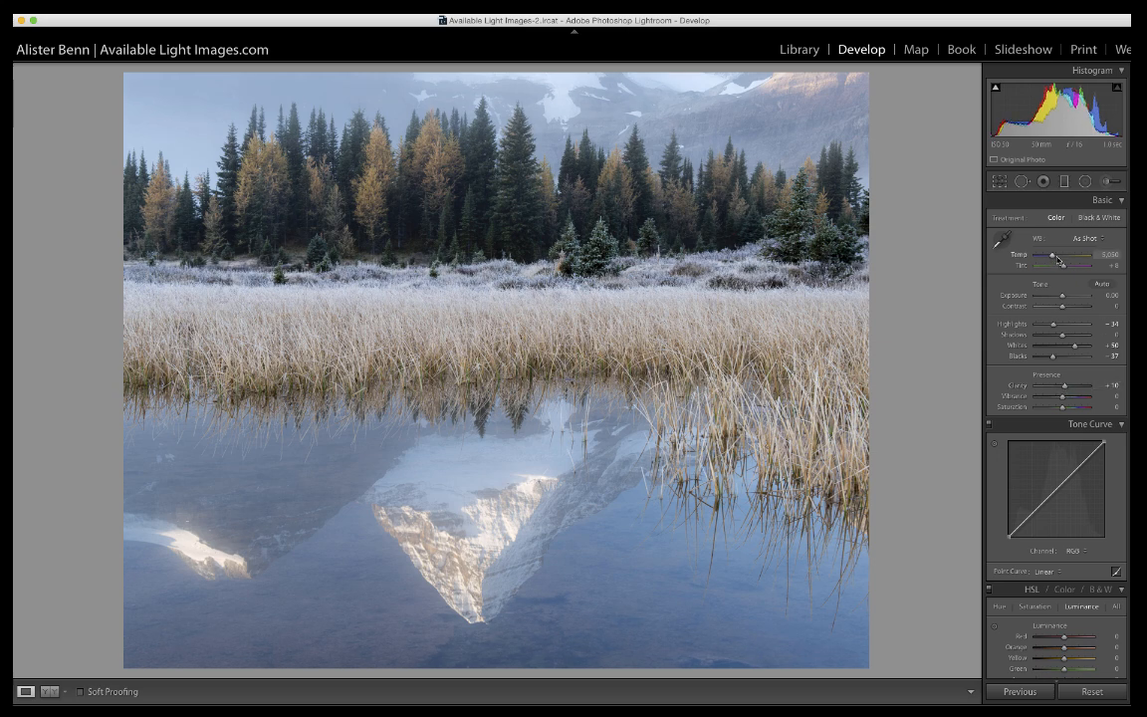
pyautogui.moveTo(1058, 256); pyautogui.dragTo(1056, 256)
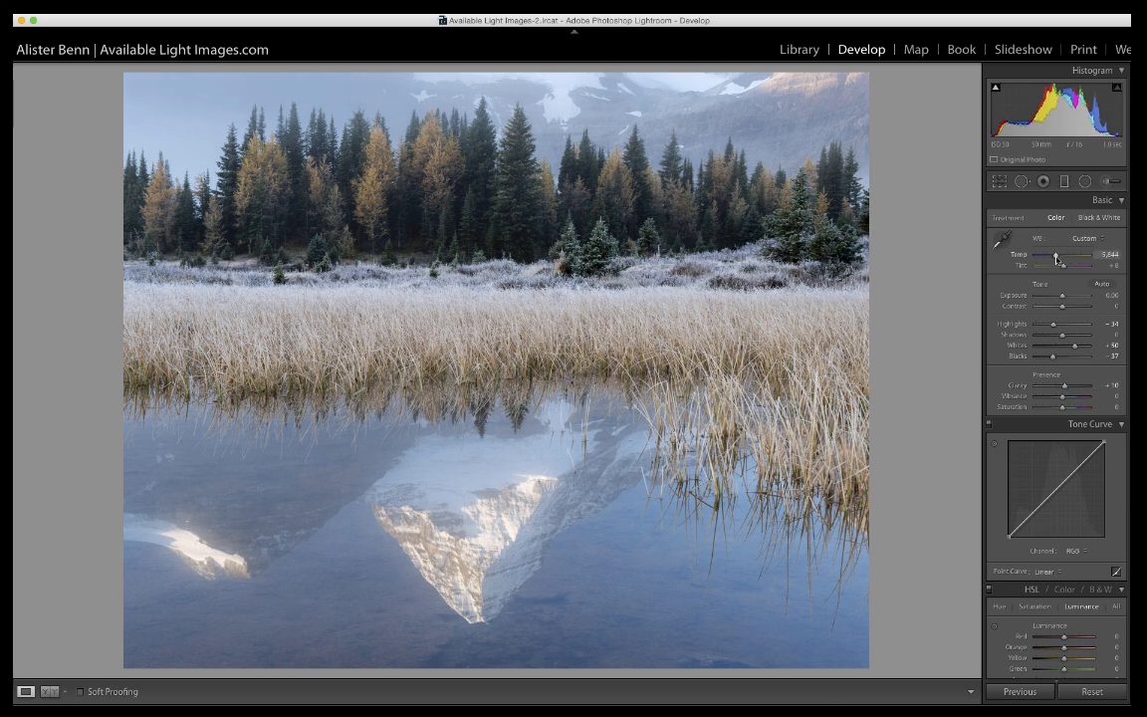
pyautogui.moveTo(1054, 256); pyautogui.dragTo(1062, 256)
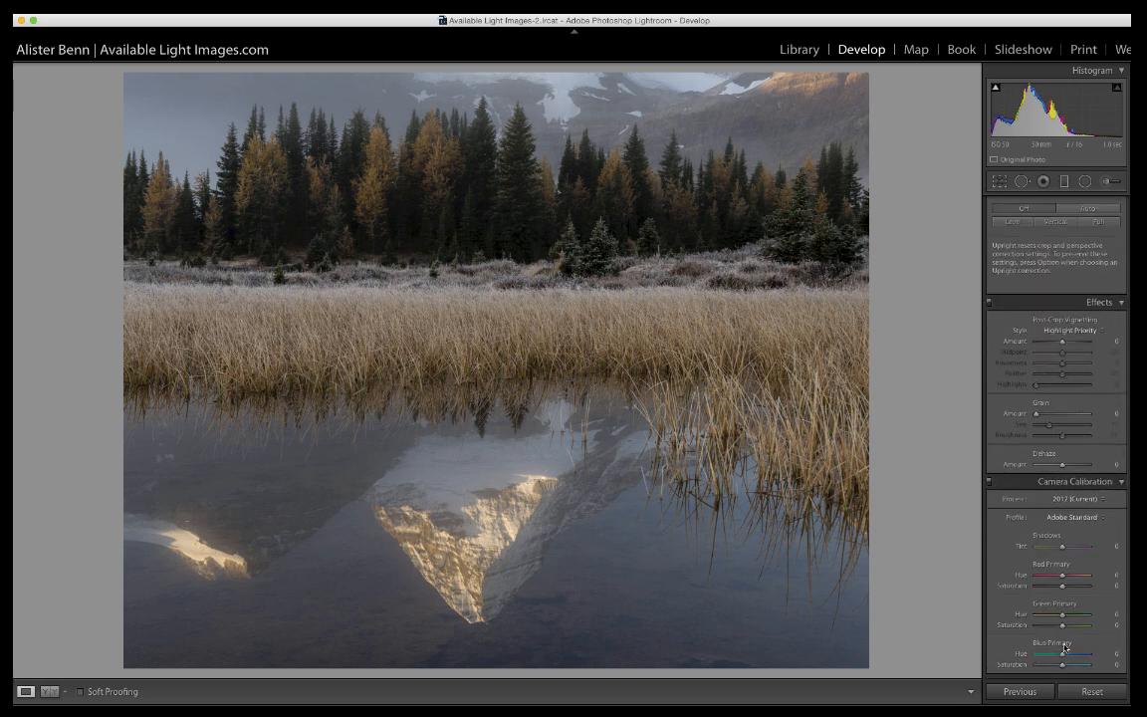
# - Set Camera Calibration Blue Primary Saturation to +27 and Red Primary Saturation to +16
pyautogui.moveTo(1063, 664); pyautogui.dragTo(1081, 664)
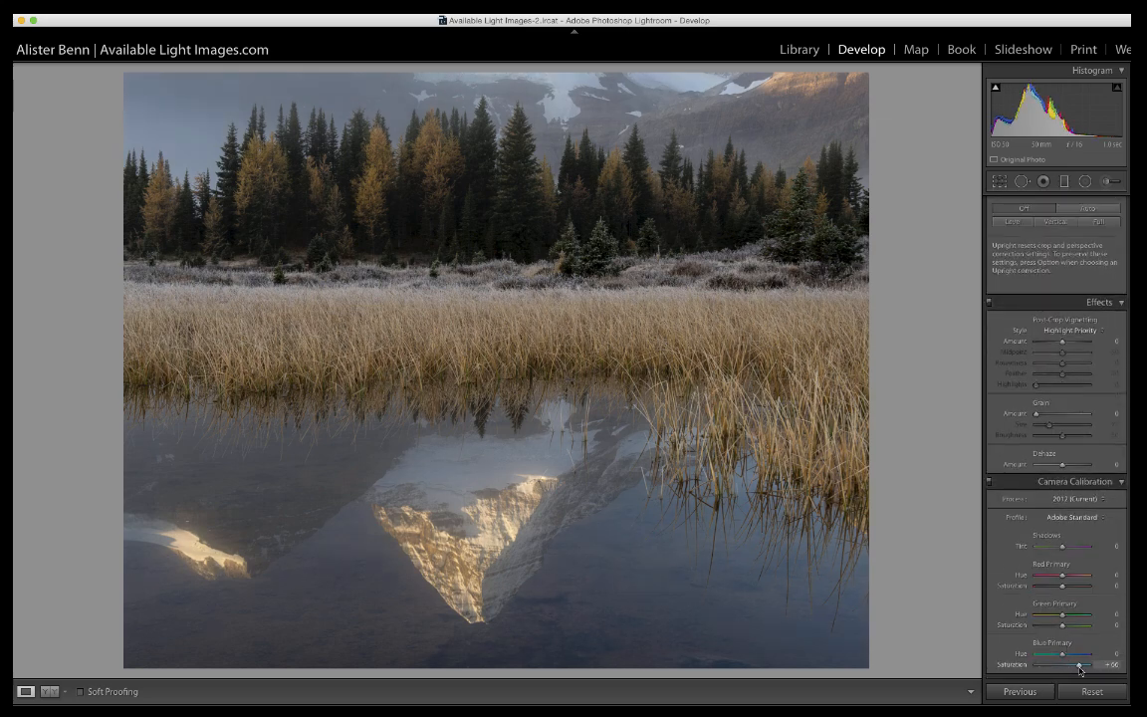
pyautogui.moveTo(1078, 664); pyautogui.dragTo(1090, 664)
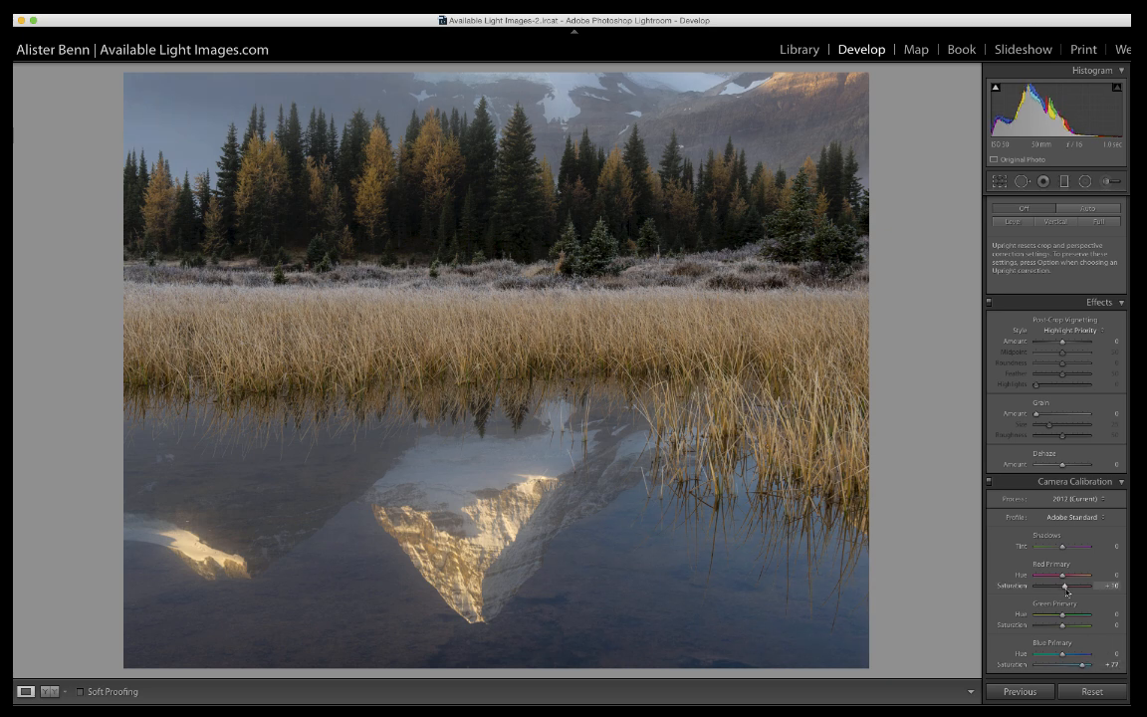
pyautogui.moveTo(1062, 586); pyautogui.dragTo(1067, 585)
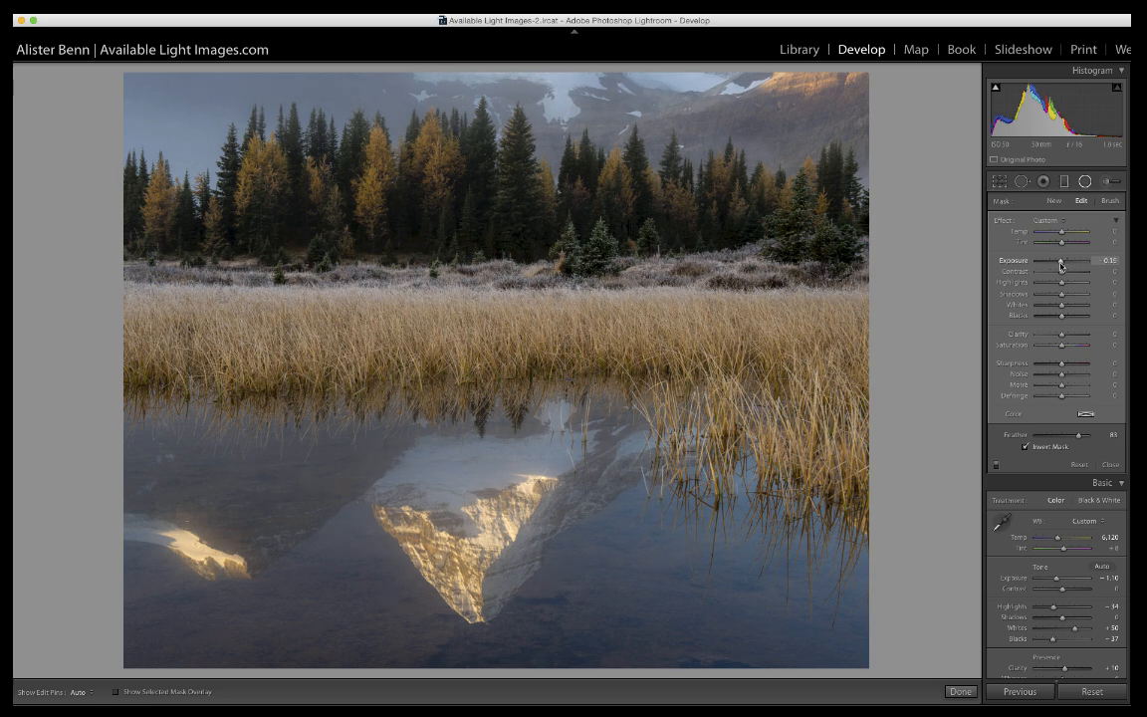
# - Lower the inverted radial filter's Exposure to about -0.47
pyautogui.moveTo(1061, 262); pyautogui.dragTo(1070, 262)
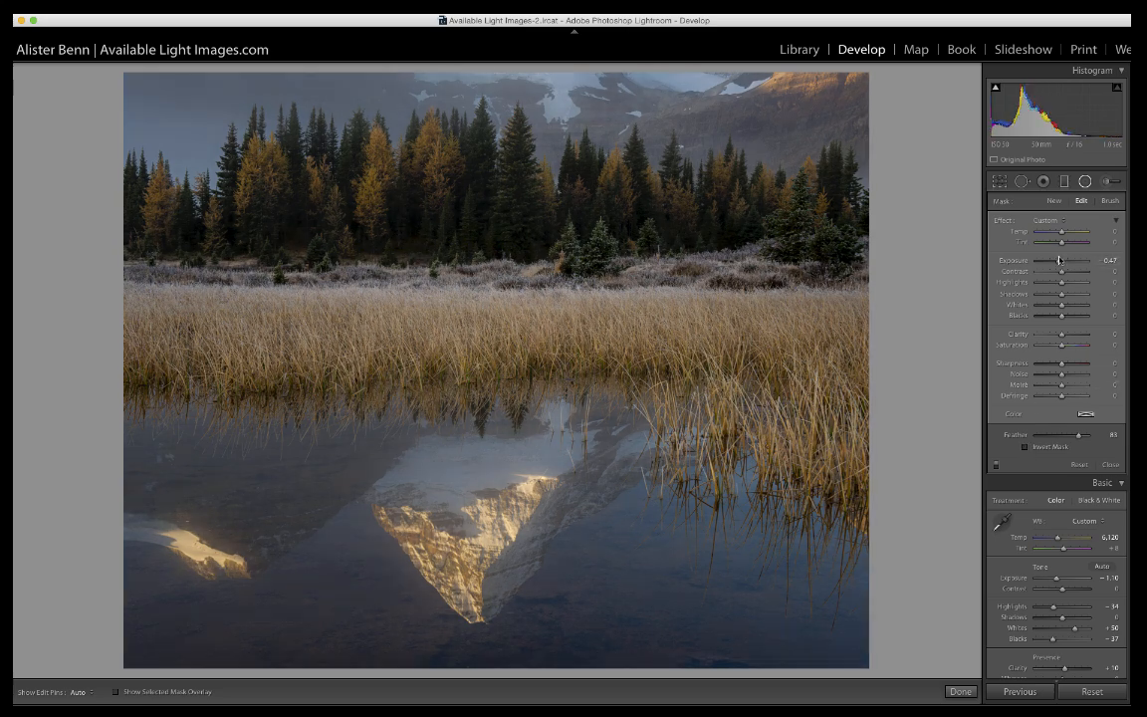
pyautogui.moveTo(1062, 260); pyautogui.dragTo(1074, 260)
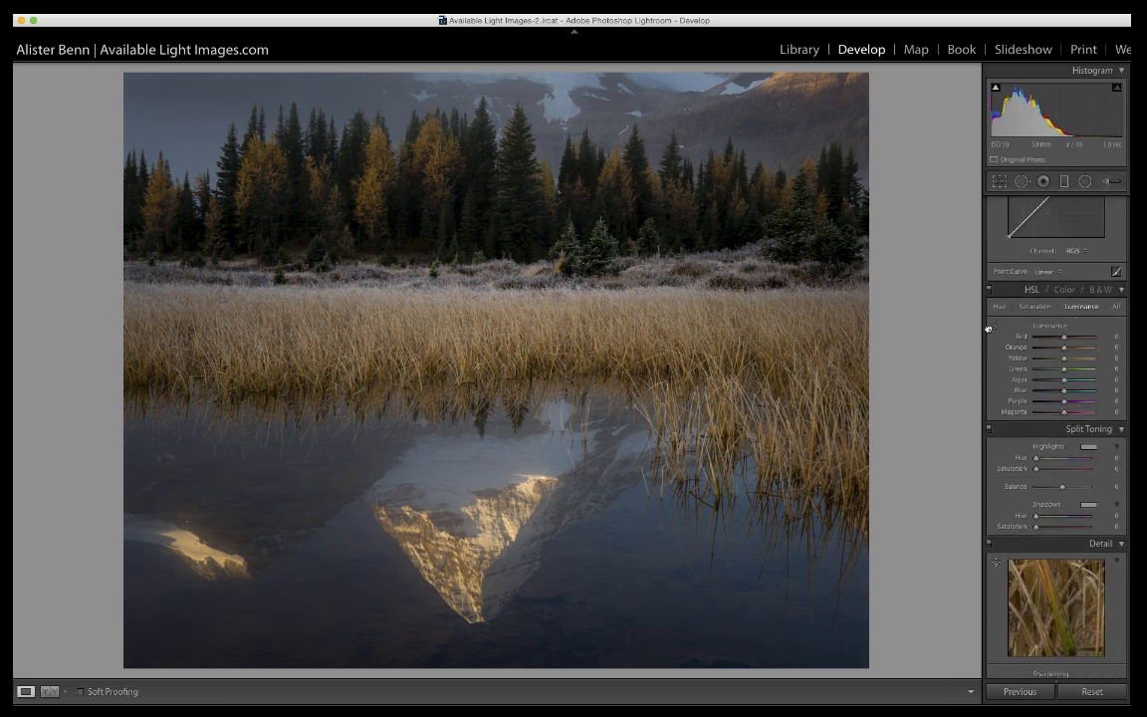
# - Brighten the golden reeds' orange tones in HSL Luminance by sampling them in the photo
pyautogui.click(994, 327)
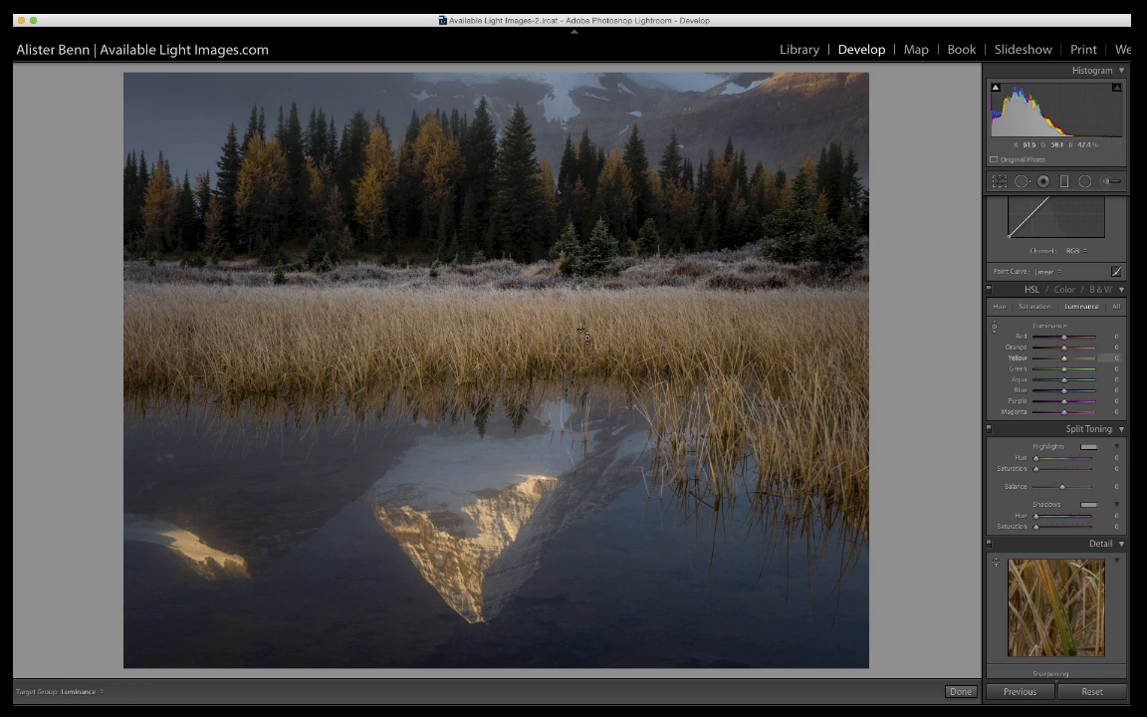
pyautogui.moveTo(583, 344); pyautogui.dragTo(582, 319)
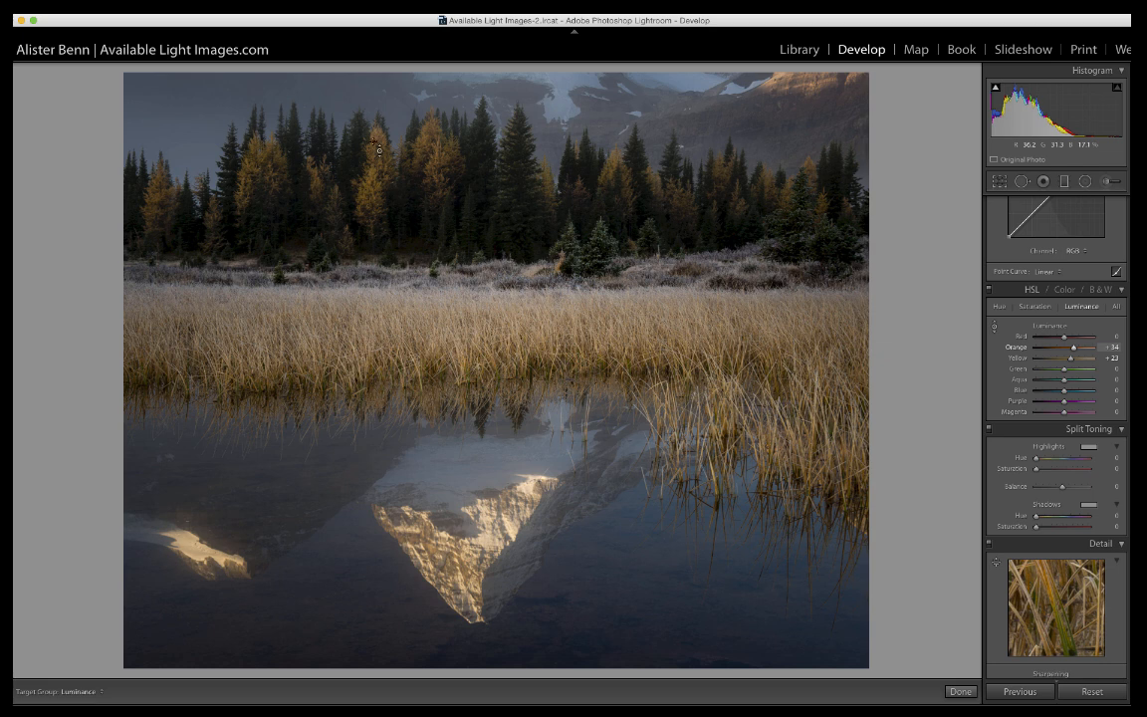
pyautogui.moveTo(1086, 346); pyautogui.dragTo(1078, 346)
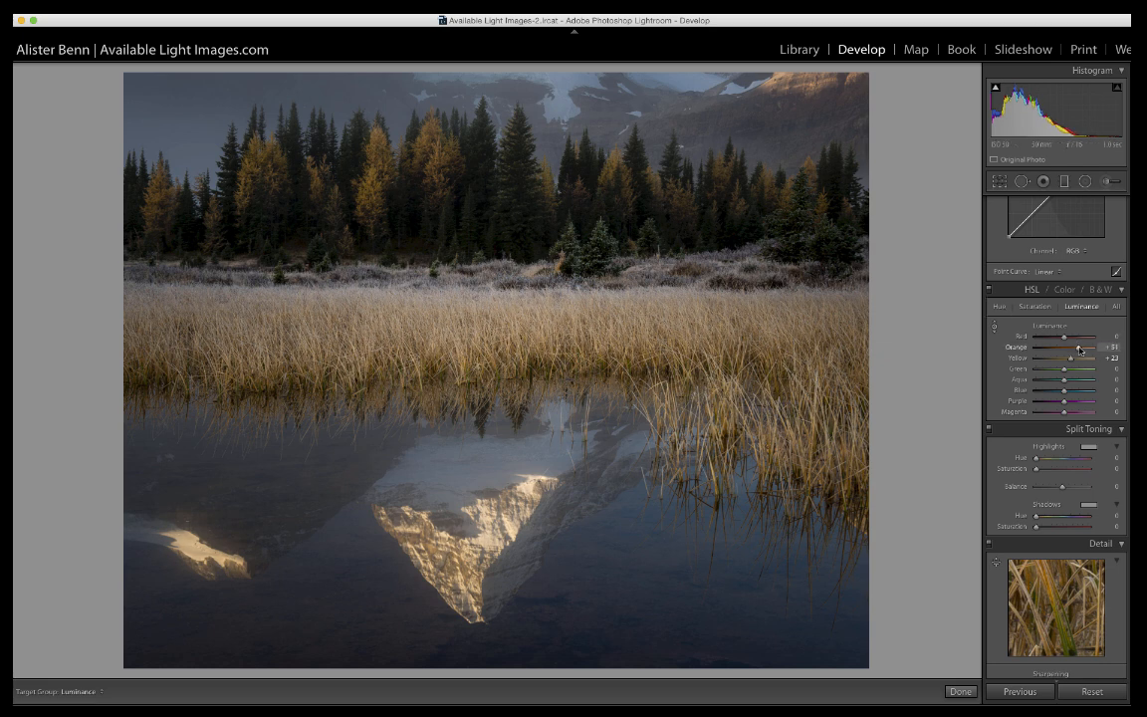
pyautogui.moveTo(1068, 346); pyautogui.dragTo(1080, 347)
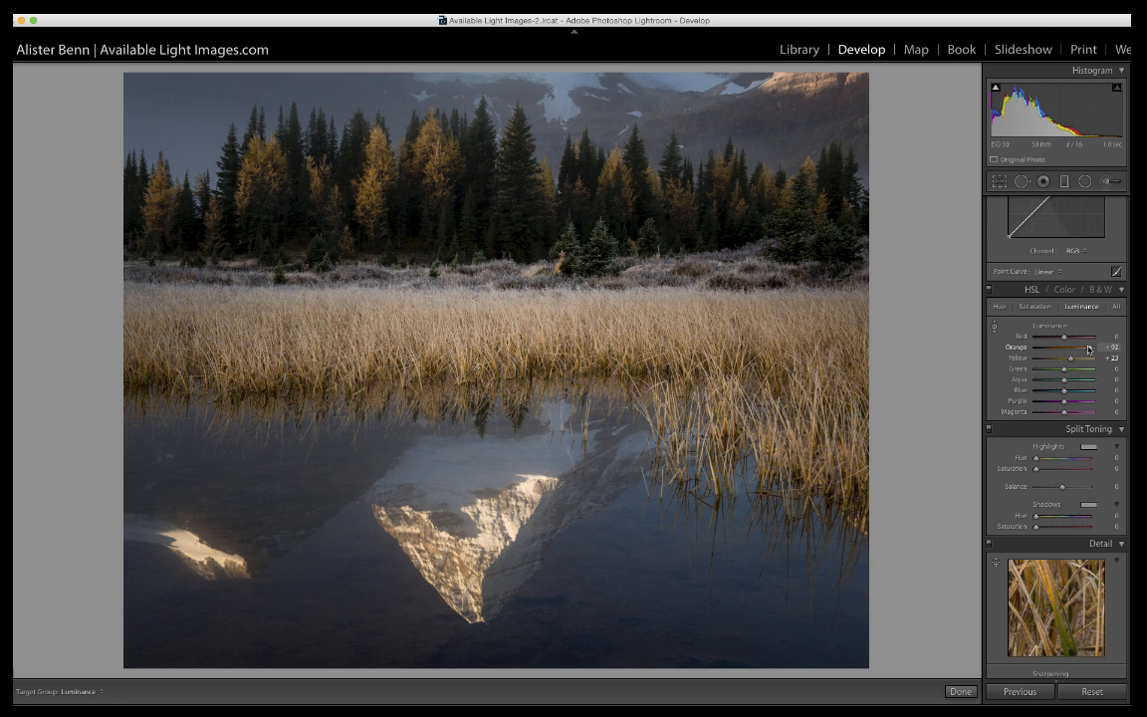
# - Set HSL Saturation Orange to +13, Yellow to +25 and Blue to +56
pyautogui.click(1035, 305)
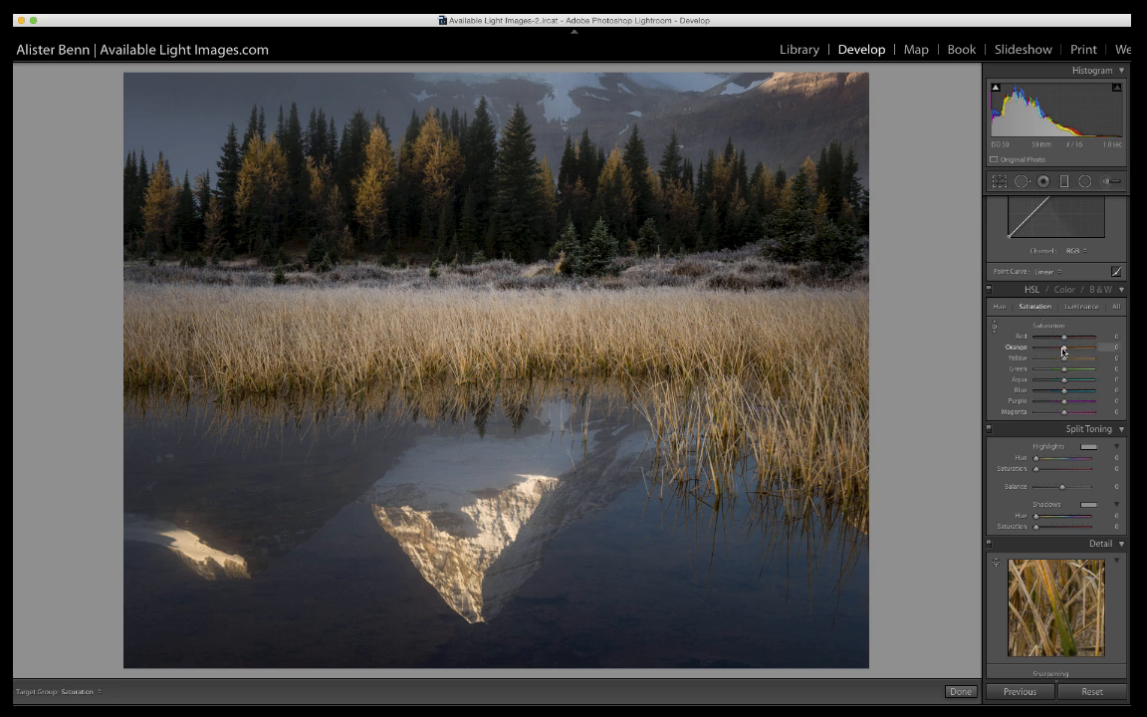
pyautogui.moveTo(1065, 347); pyautogui.dragTo(1073, 347)
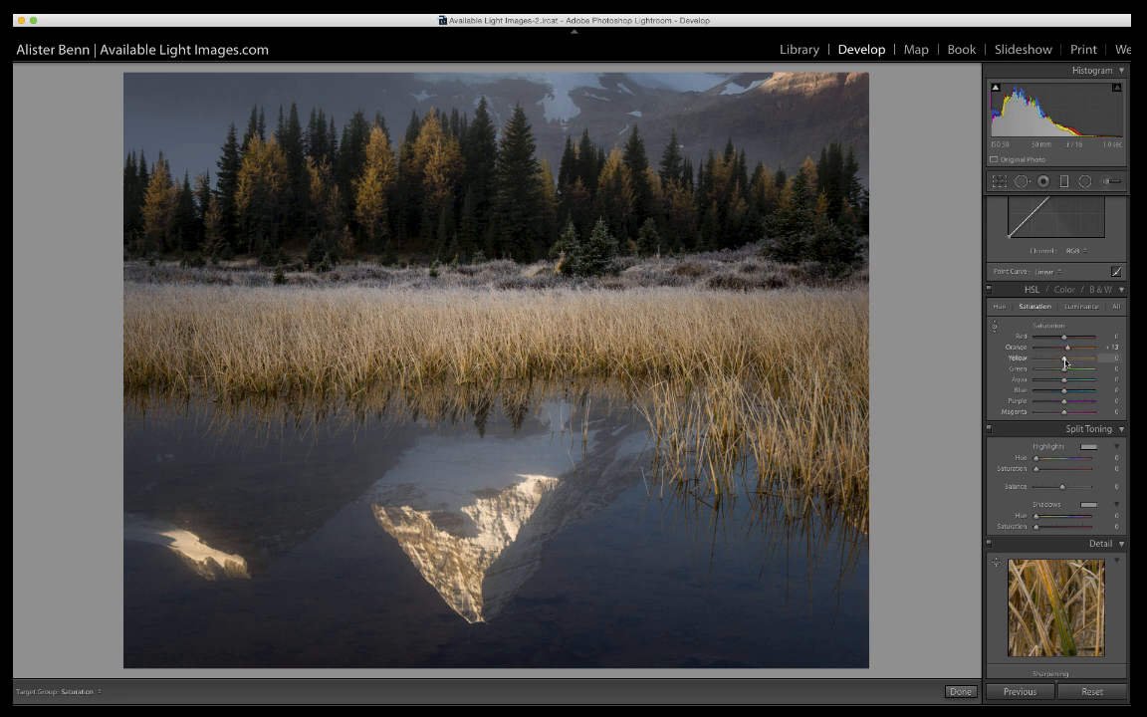
pyautogui.moveTo(1061, 359); pyautogui.dragTo(1074, 358)
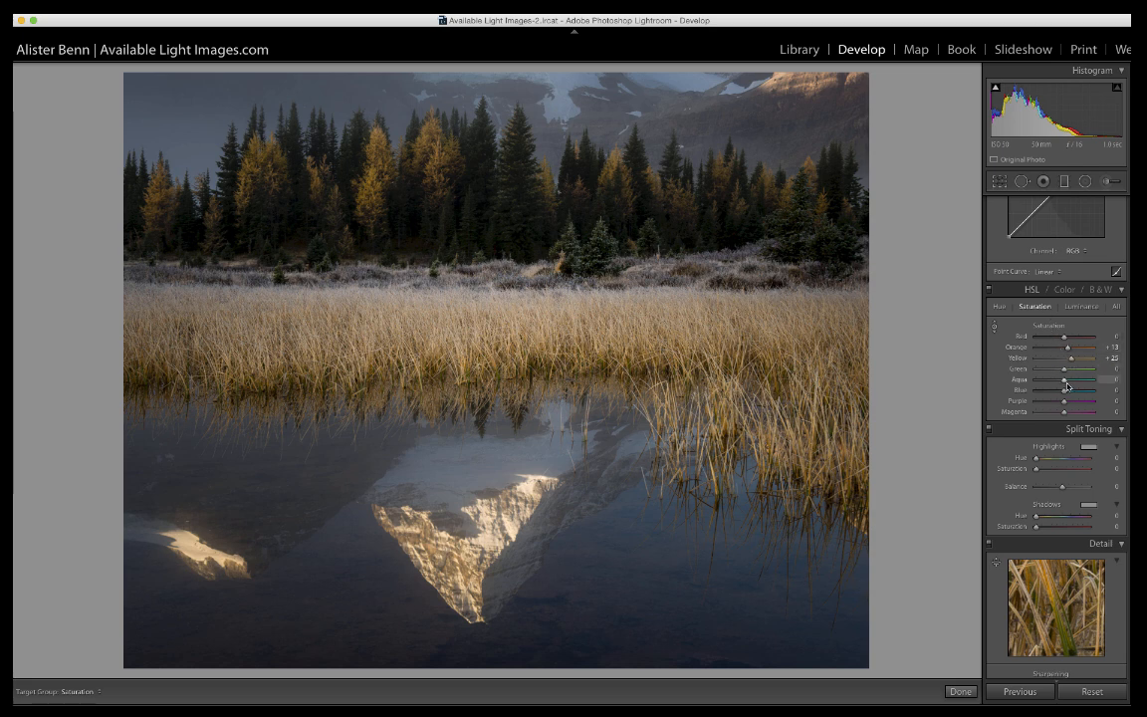
pyautogui.moveTo(1081, 389); pyautogui.dragTo(1073, 390)
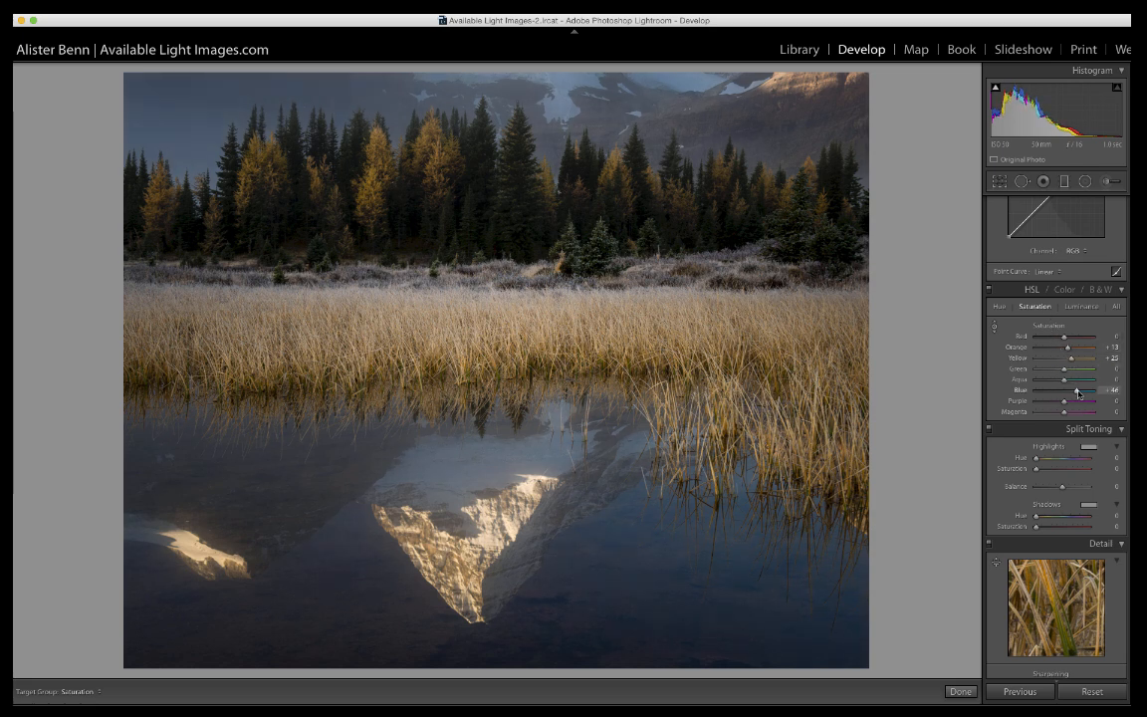
pyautogui.moveTo(1078, 389); pyautogui.dragTo(1086, 389)
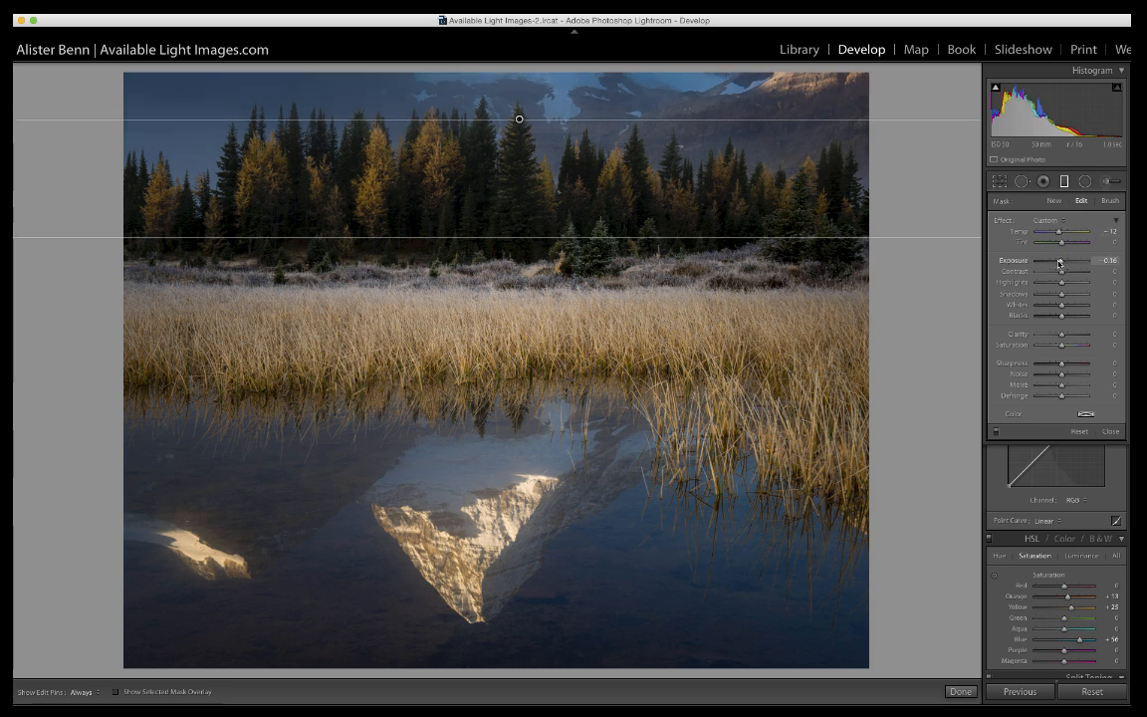
# - Set the top graduated filter to Temp -12, Exposure about -0.07 and Shadows +88
pyautogui.moveTo(1059, 262); pyautogui.dragTo(1066, 262)
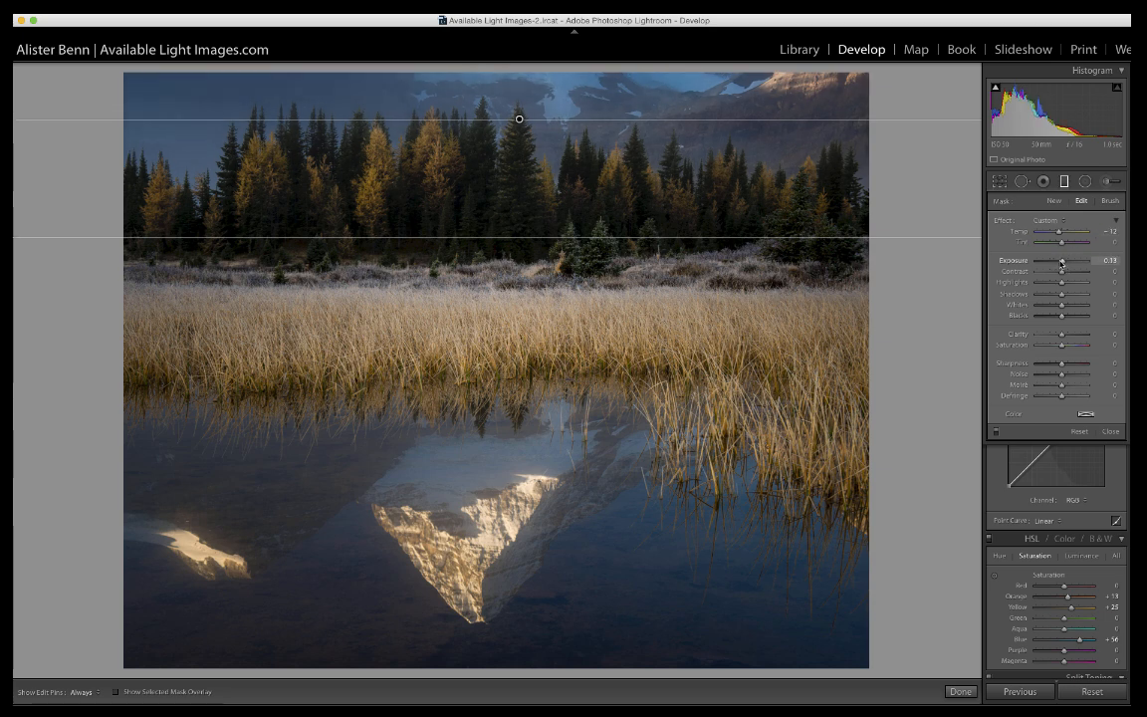
pyautogui.moveTo(1066, 260); pyautogui.dragTo(1061, 260)
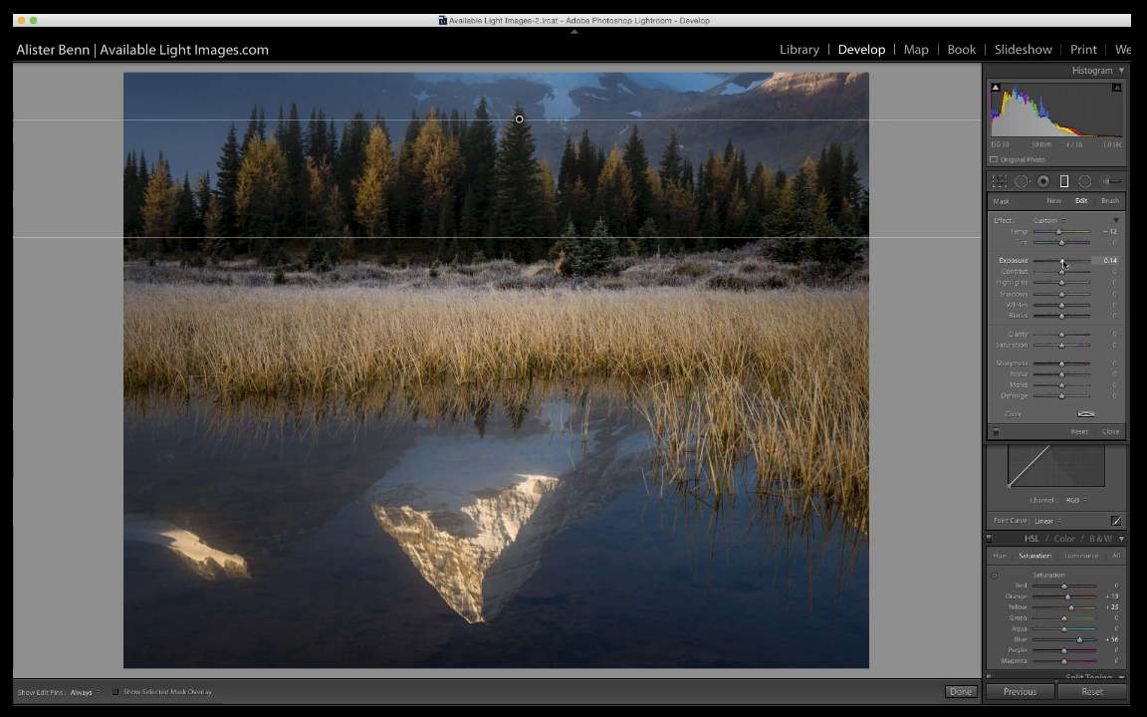
pyautogui.moveTo(1060, 260); pyautogui.dragTo(1071, 260)
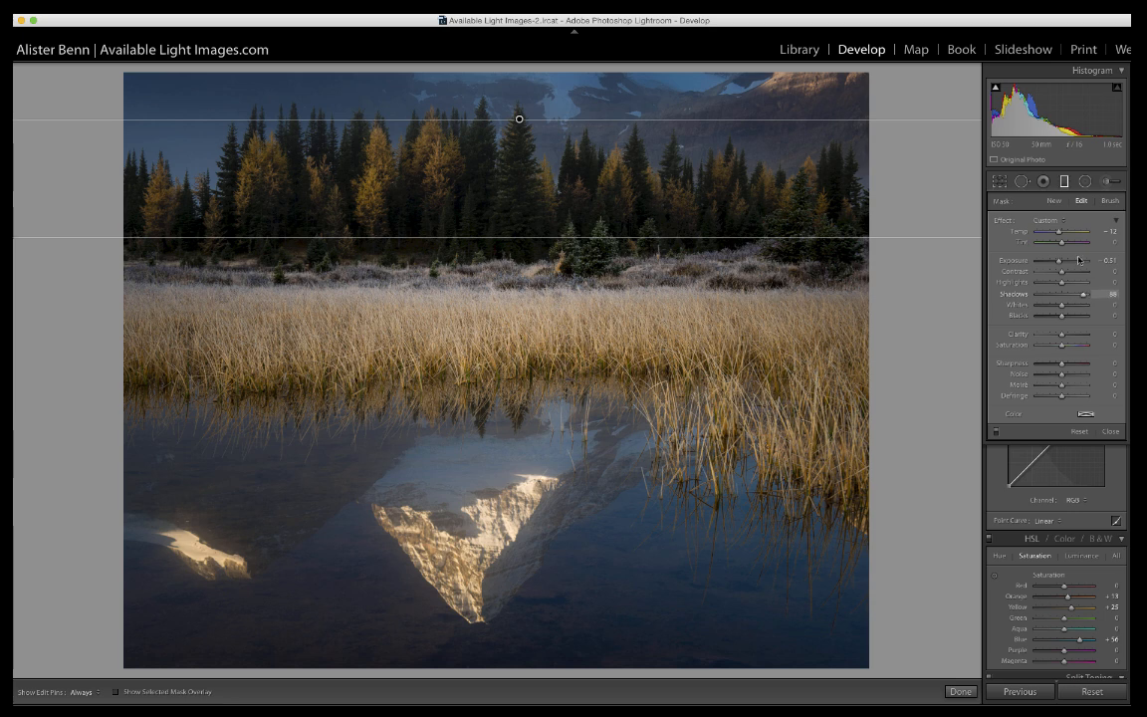
pyautogui.moveTo(1071, 259); pyautogui.dragTo(1061, 260)
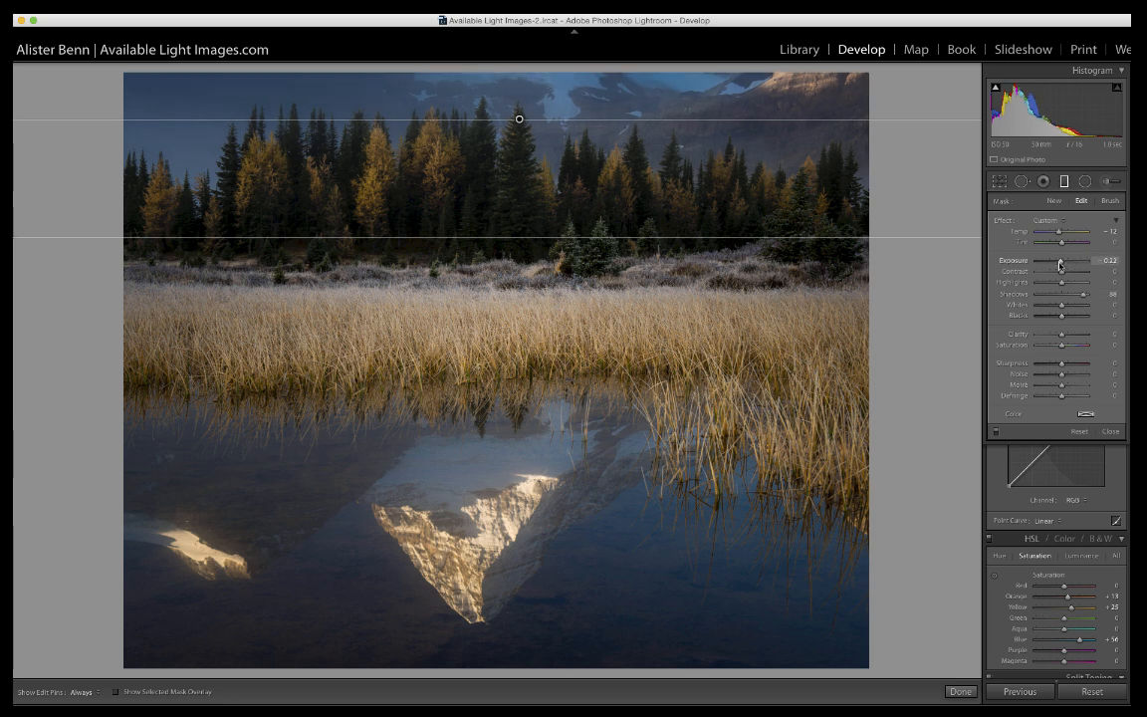
pyautogui.moveTo(1065, 260); pyautogui.dragTo(1060, 260)
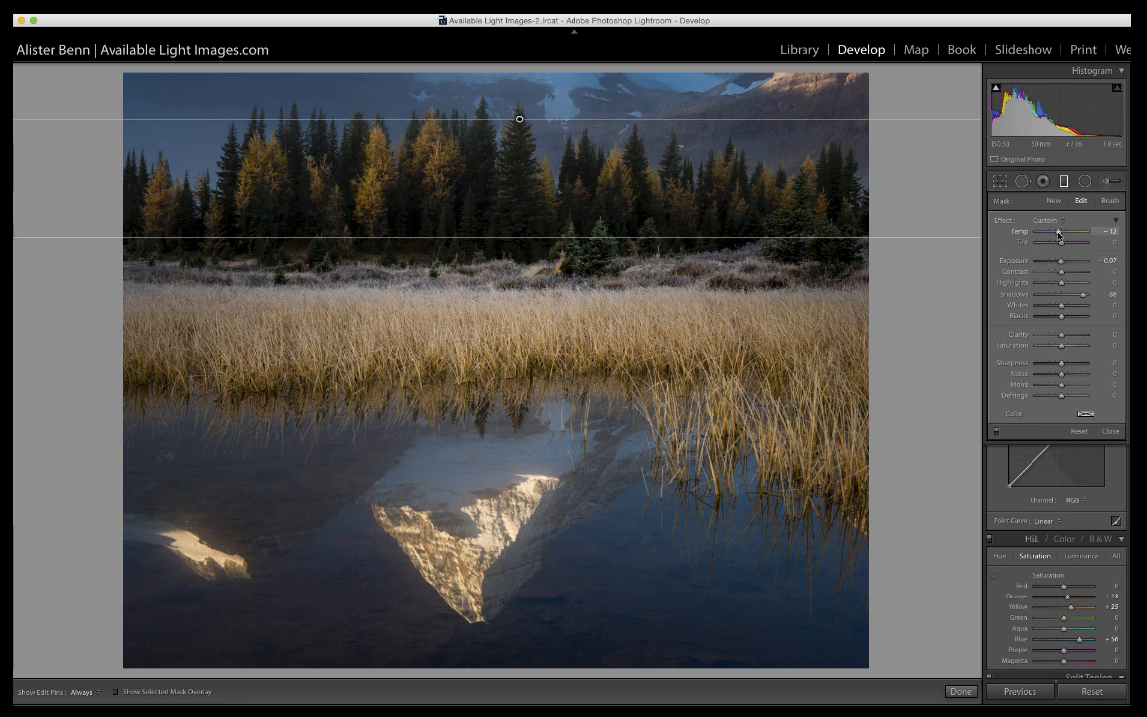
pyautogui.moveTo(1061, 232); pyautogui.dragTo(1046, 232)
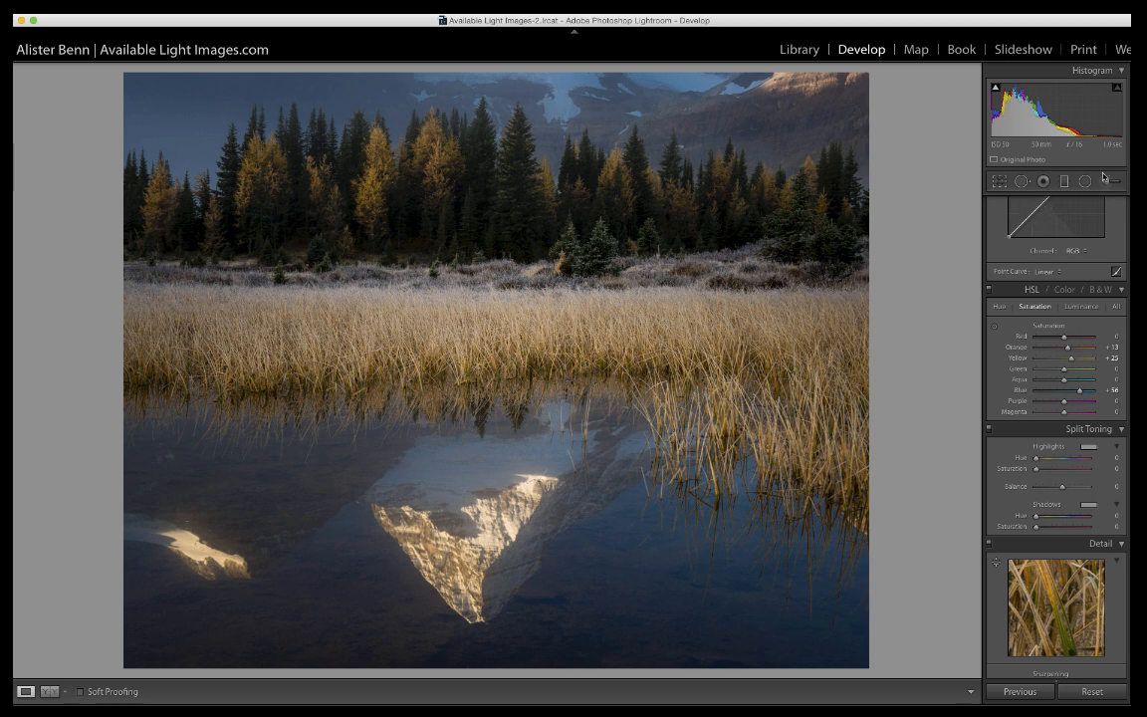
# - Set up an Adjustment Brush with Contrast 14 and Clarity 26 for the reeds
pyautogui.click(1084, 181)
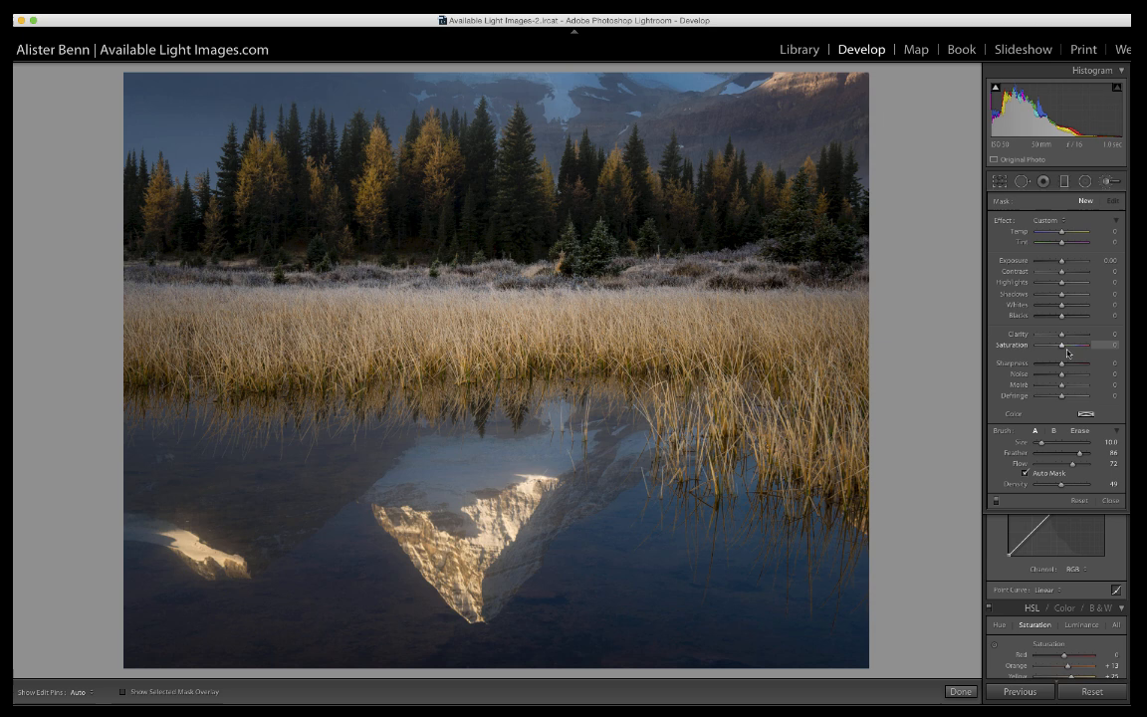
pyautogui.moveTo(1062, 334); pyautogui.dragTo(1070, 334)
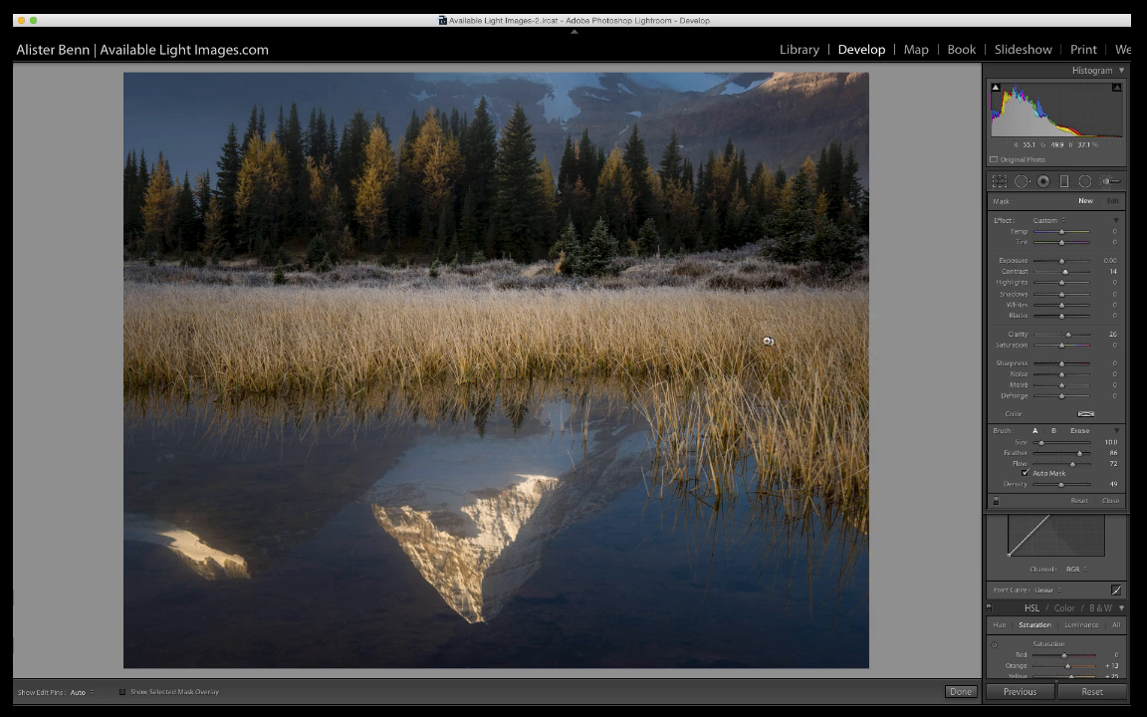
pyautogui.rightClick(767, 341)
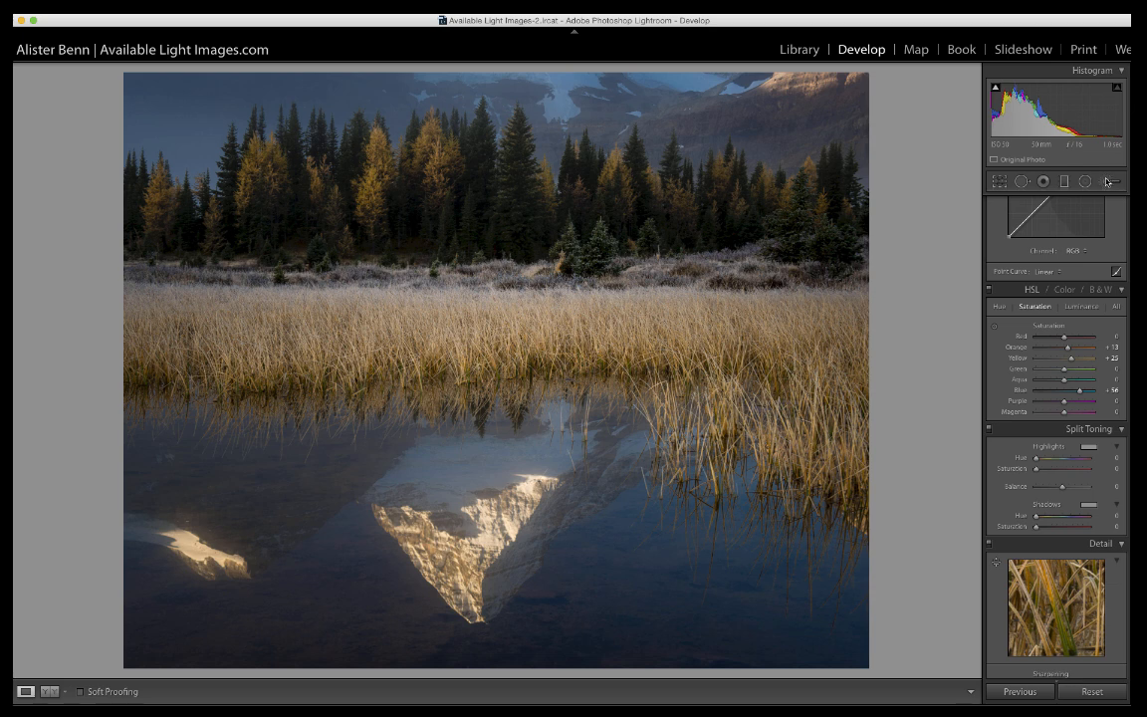
pyautogui.moveTo(994, 215)
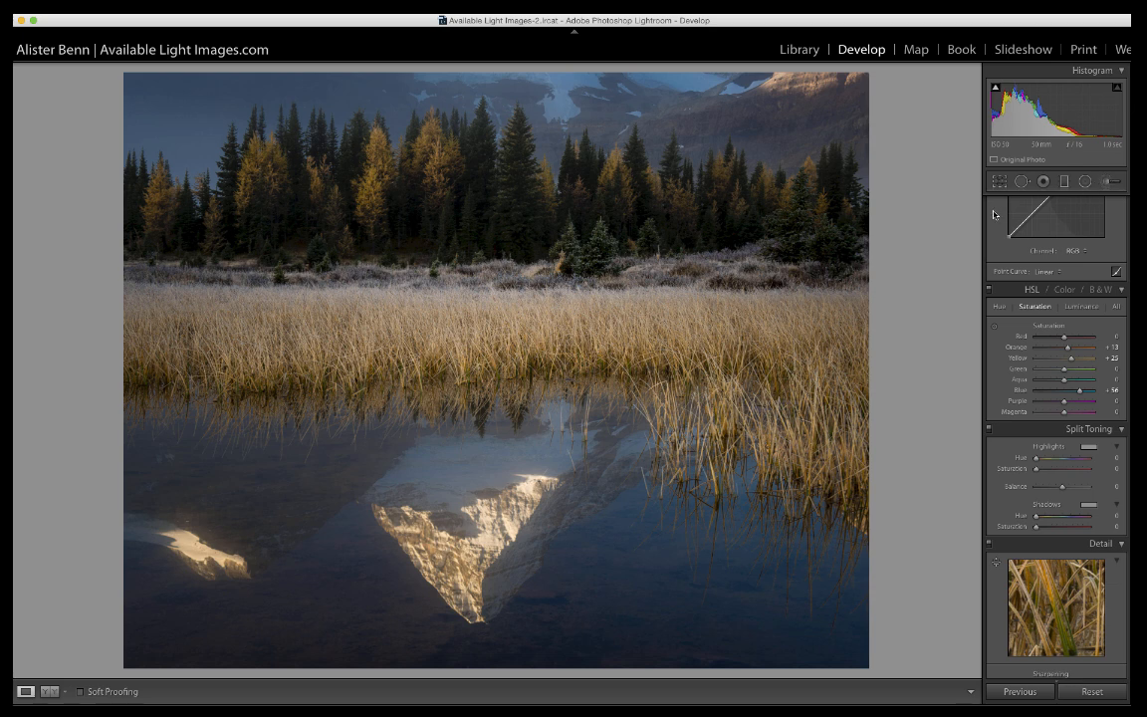
pyautogui.moveTo(937, 212)
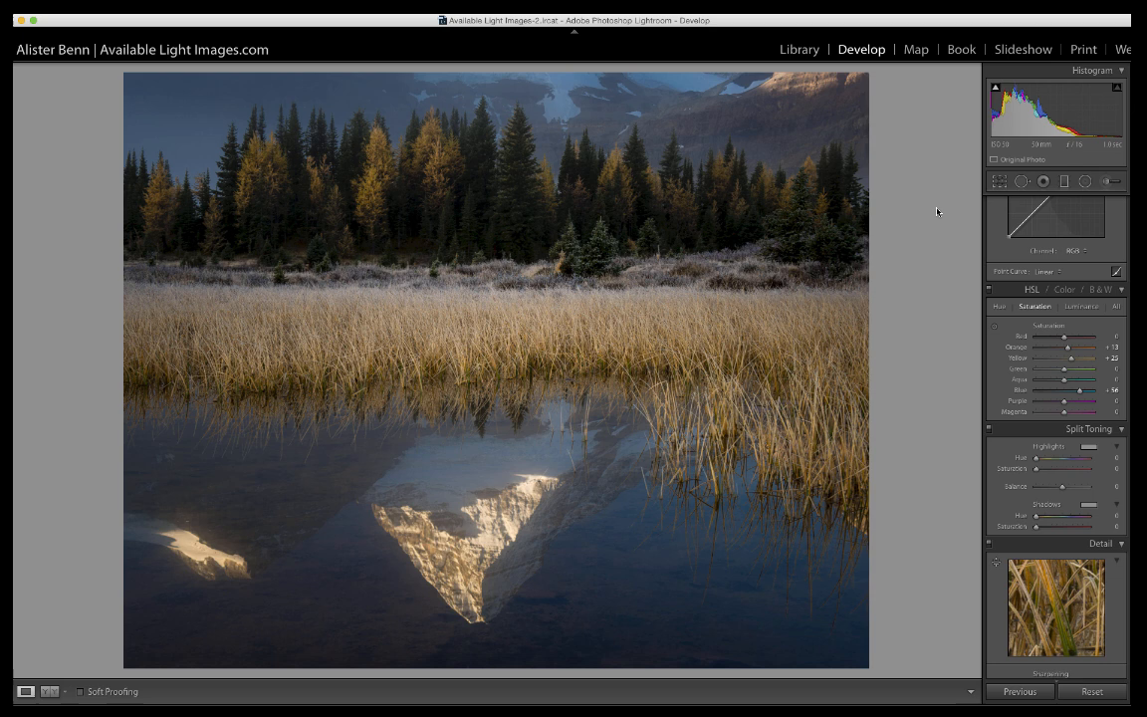
pyautogui.moveTo(942, 220)
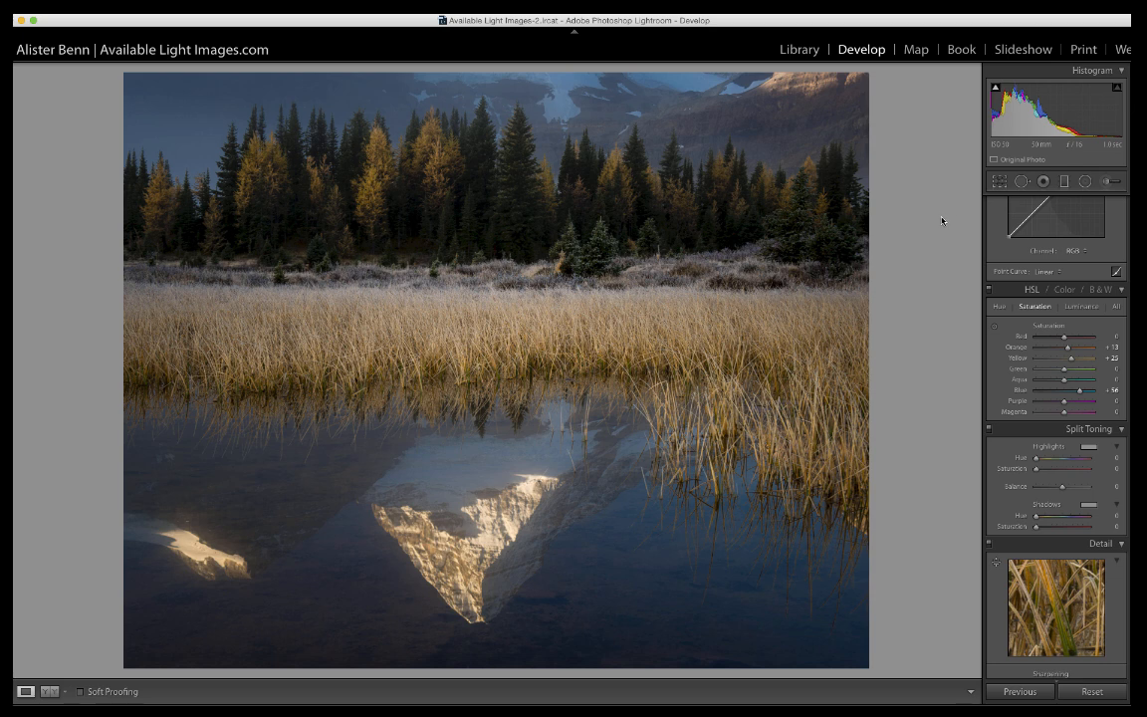
pyautogui.moveTo(938, 226)
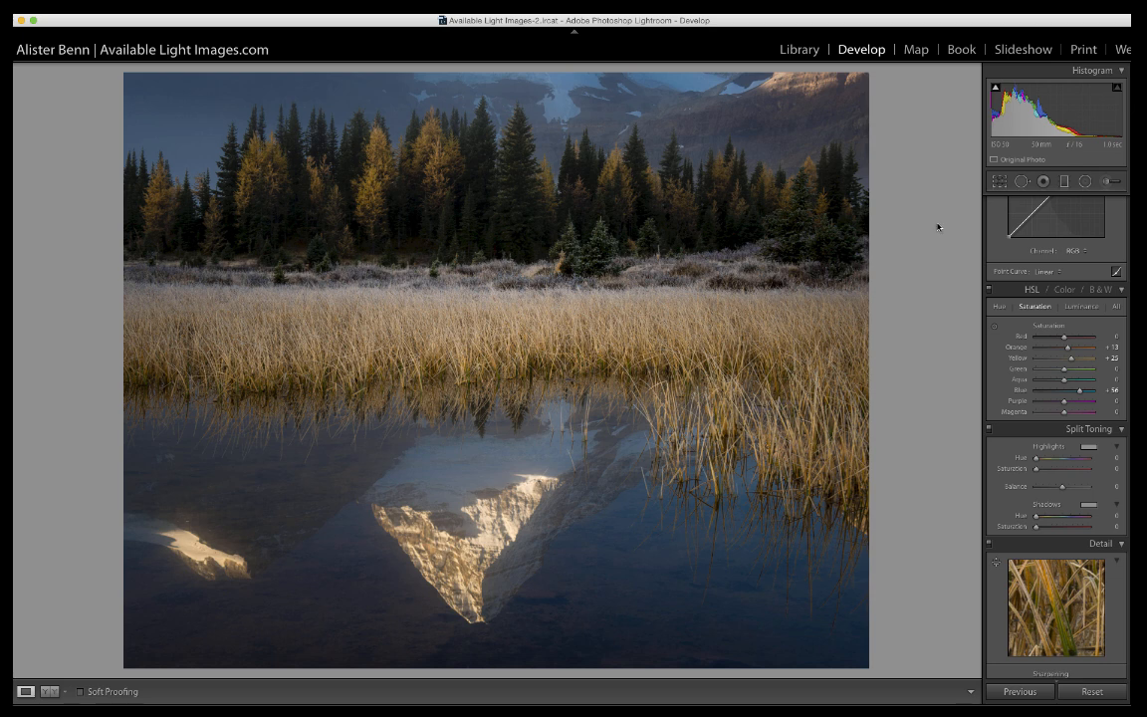
pyautogui.moveTo(934, 239)
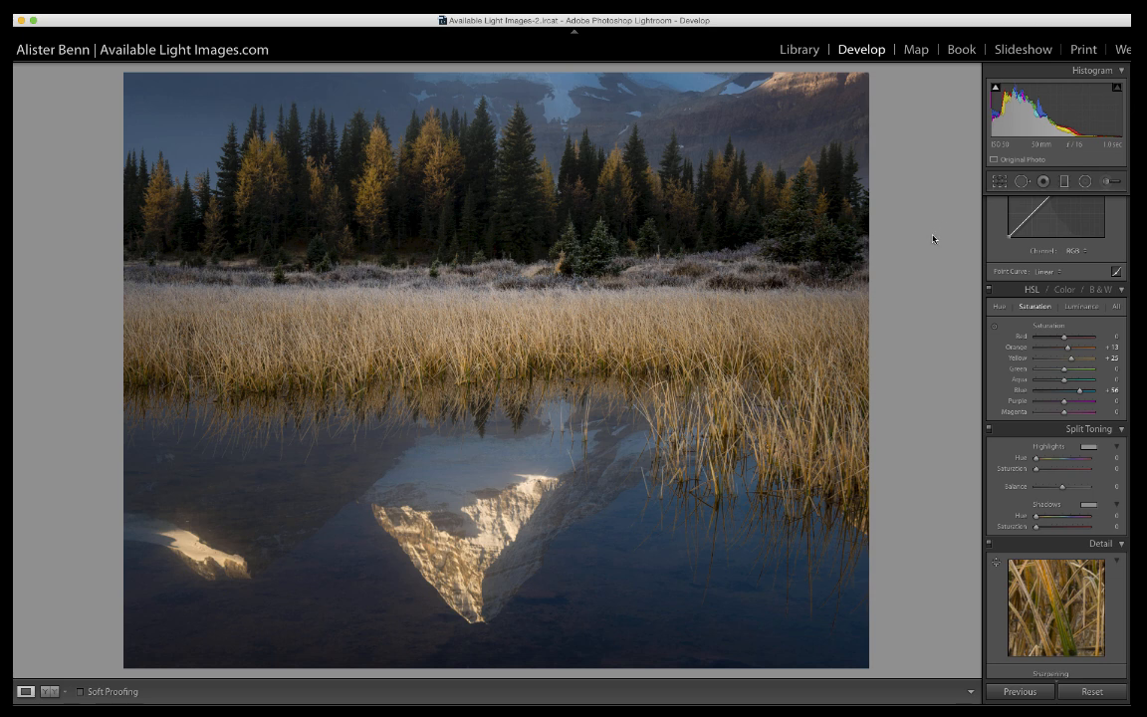